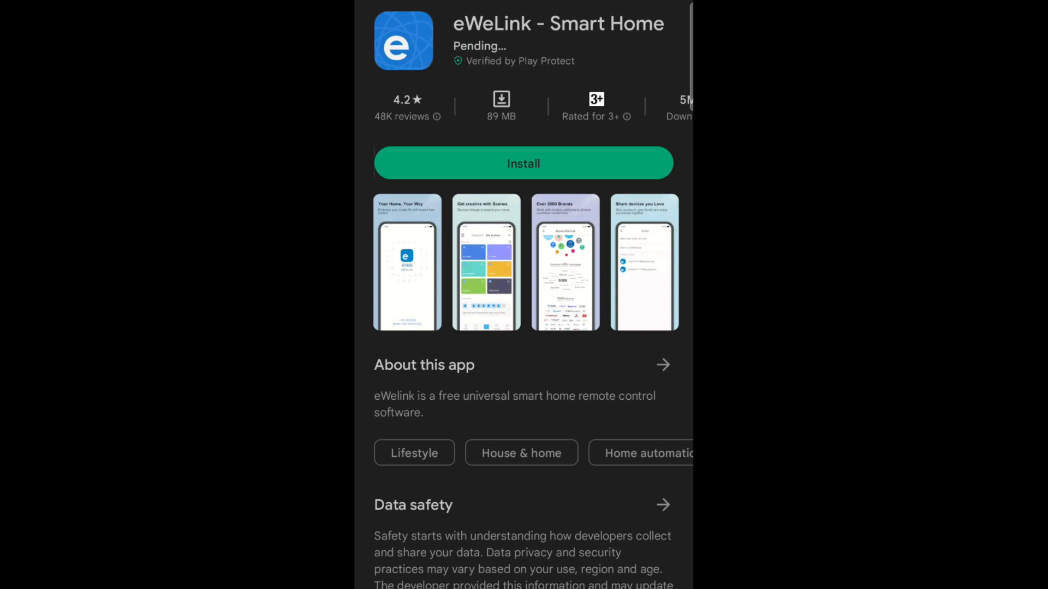
- Leave Play Store after eWeLink finishes installing to find it among the phone's apps
{"action": "left_click", "coordinate": [523, 163]}
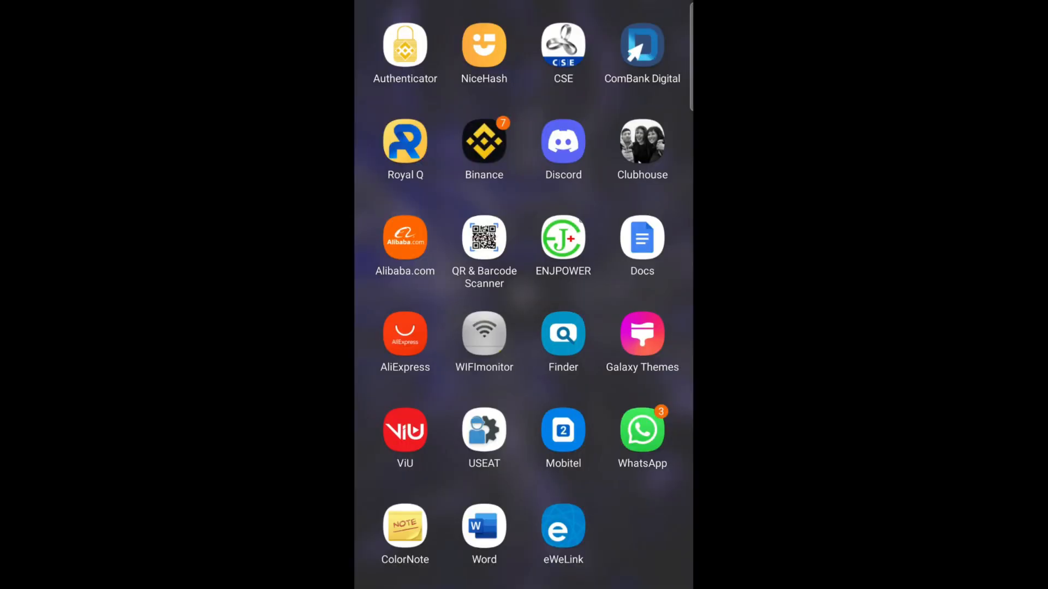
- Launch eWeLink from the app drawer, landing on its empty home with no devices
{"action": "left_click", "coordinate": [563, 528]}
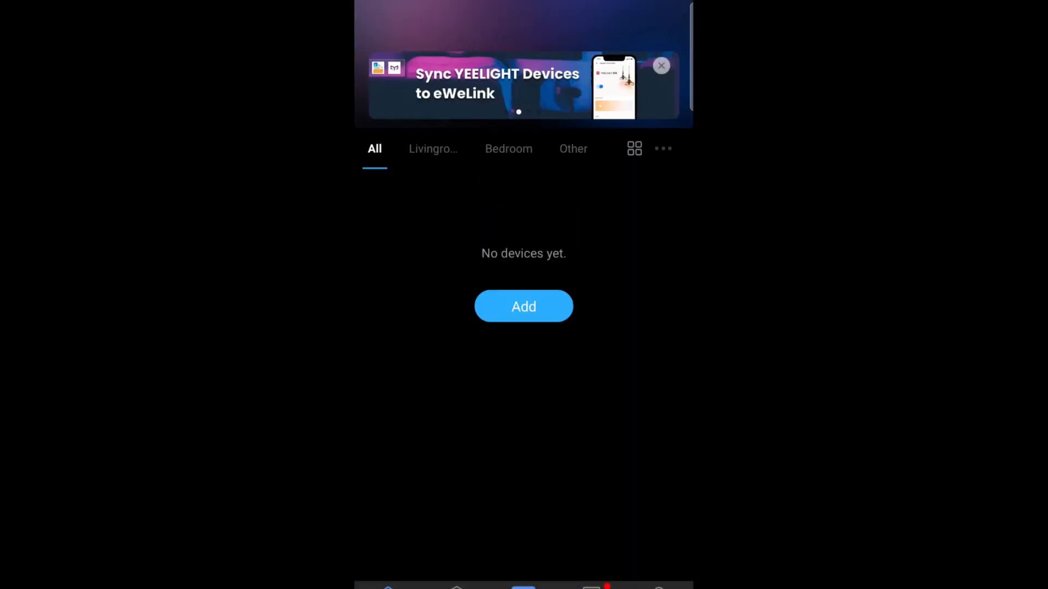
- Start adding a device via Quick Pairing for a single device
{"action": "left_click", "coordinate": [523, 306]}
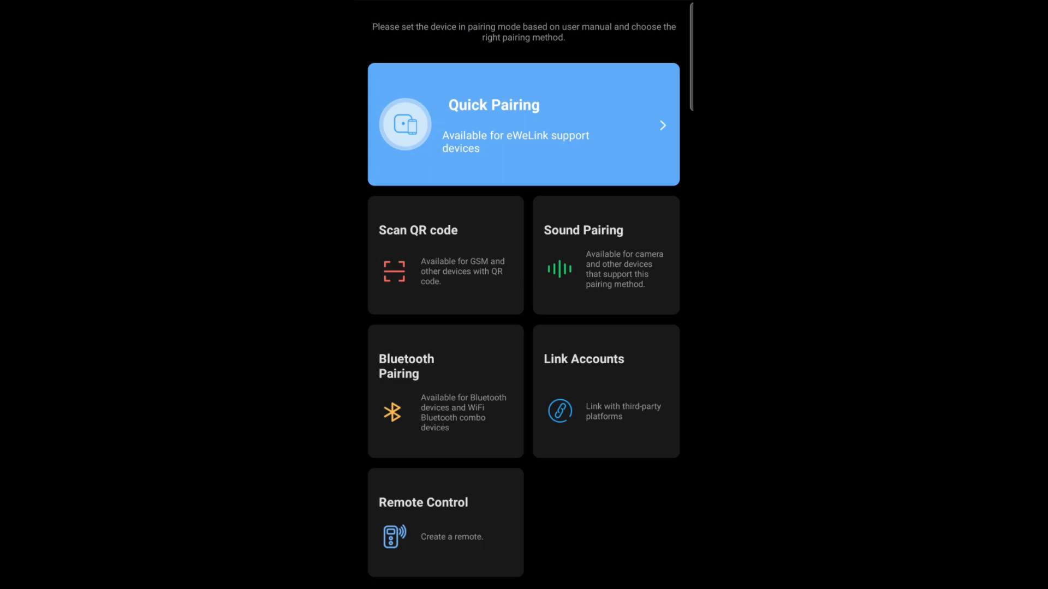
{"action": "left_click", "coordinate": [523, 124]}
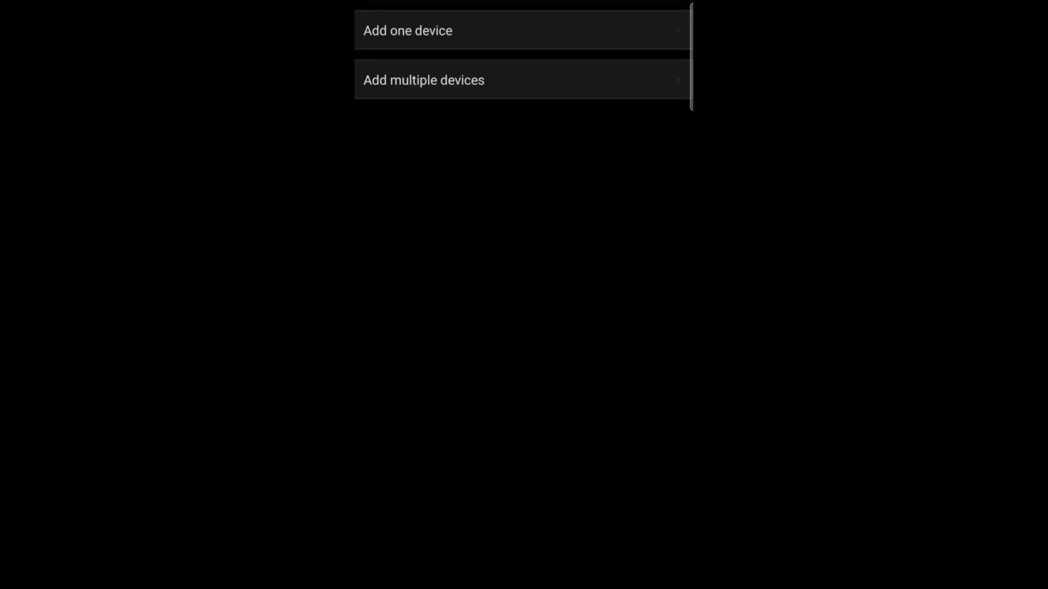
{"action": "left_click", "coordinate": [408, 31]}
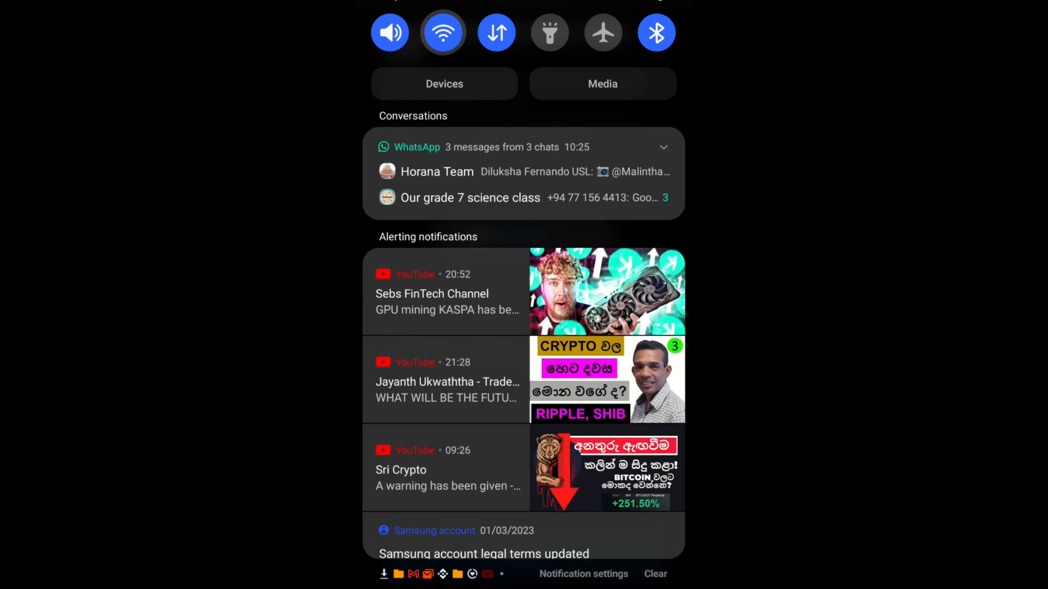
- Connect the phone to the SLT_Fibre Wi-Fi network and return to eWeLink
{"action": "left_click", "coordinate": [442, 32]}
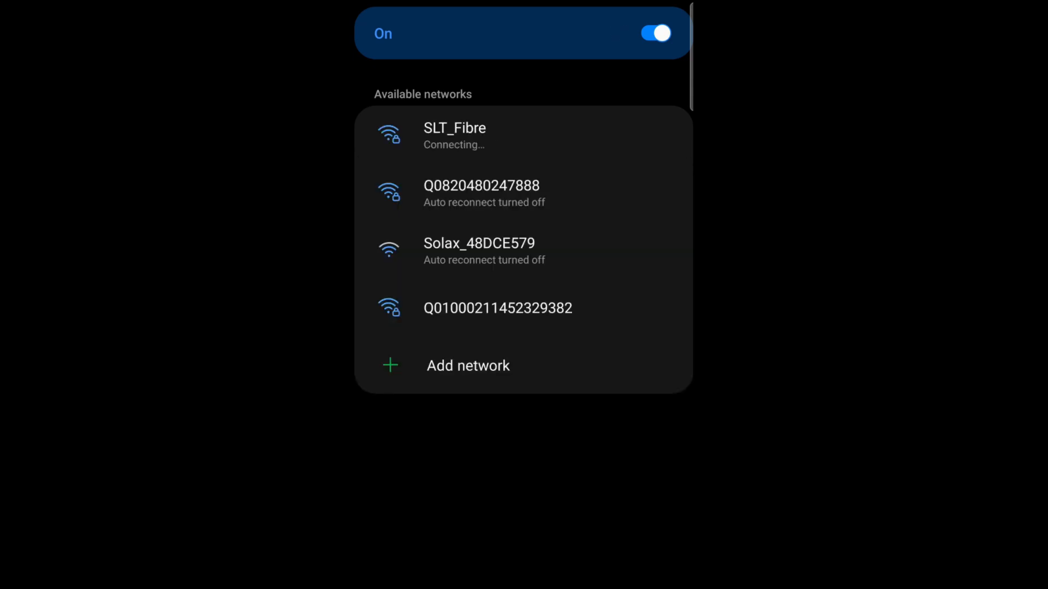
{"action": "left_click", "coordinate": [454, 135]}
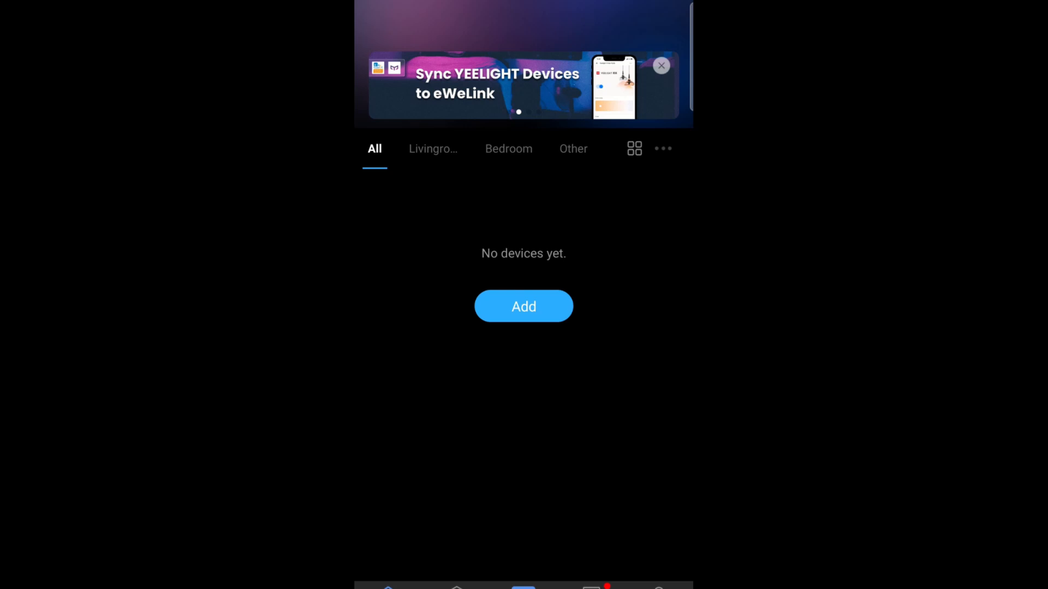
- Begin Quick Pairing on SLT_Fibre with its password remembered, starting the device search countdown
{"action": "left_click", "coordinate": [523, 306]}
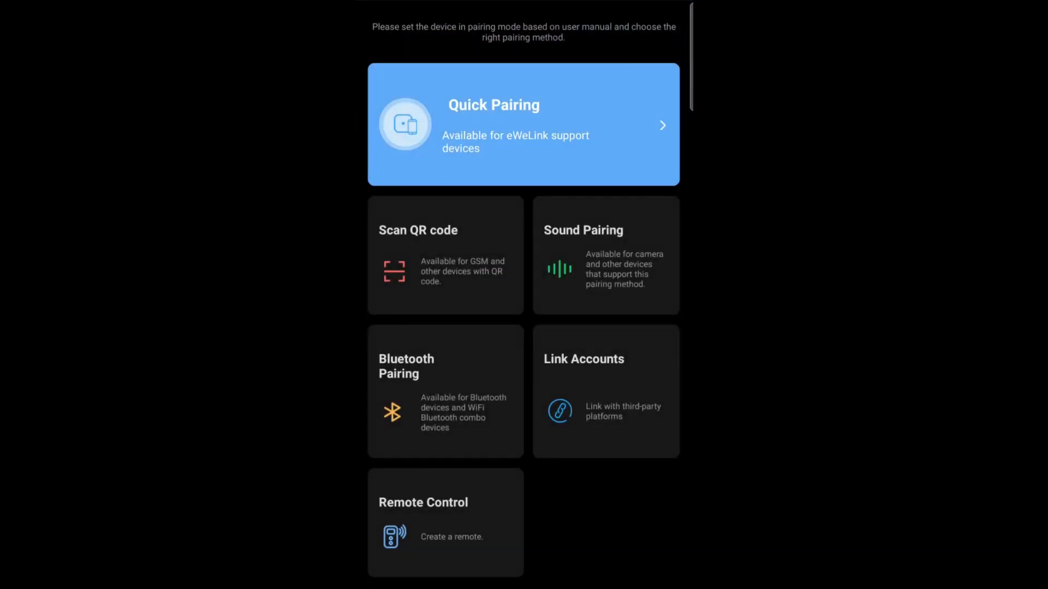
{"action": "left_click", "coordinate": [522, 125]}
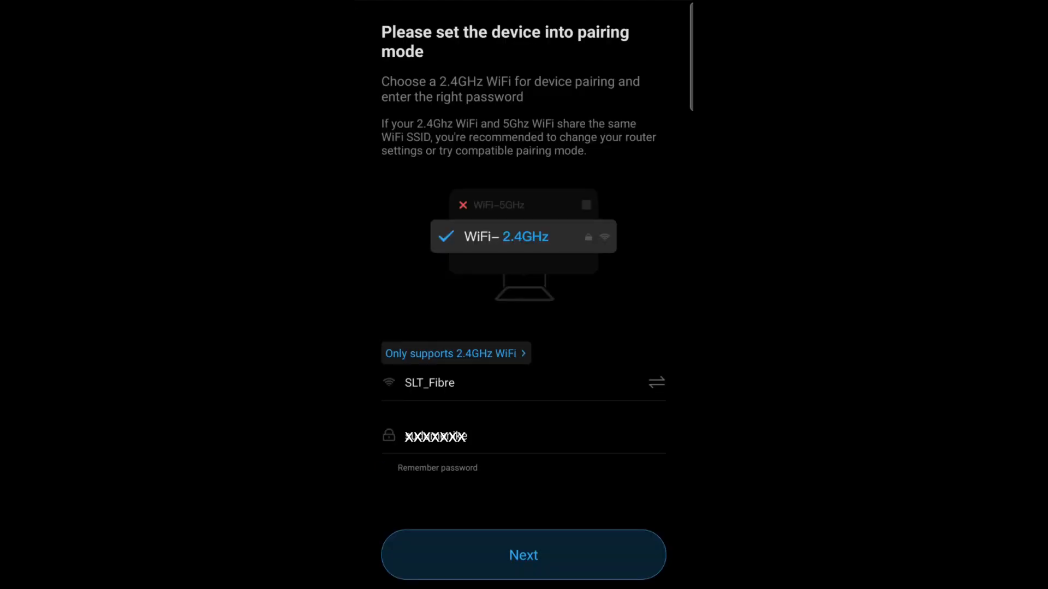
{"action": "left_click", "coordinate": [385, 468]}
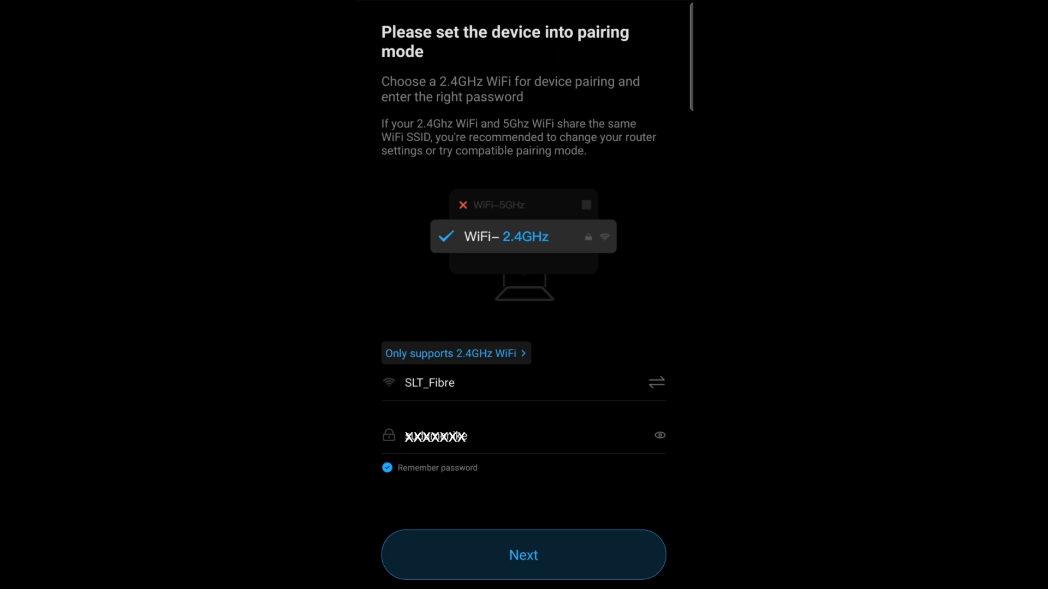
{"action": "left_click", "coordinate": [523, 555]}
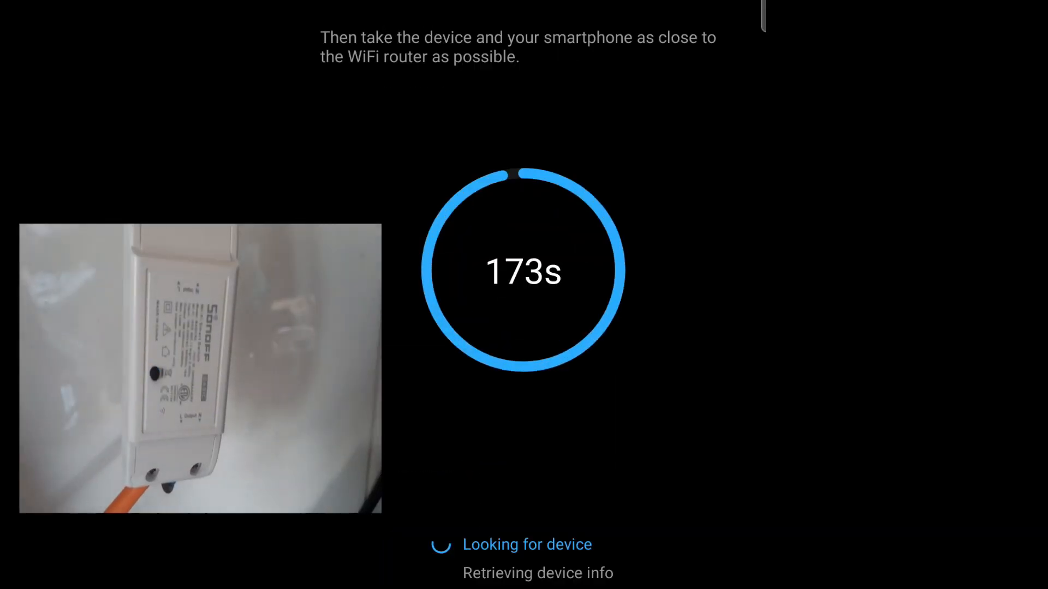